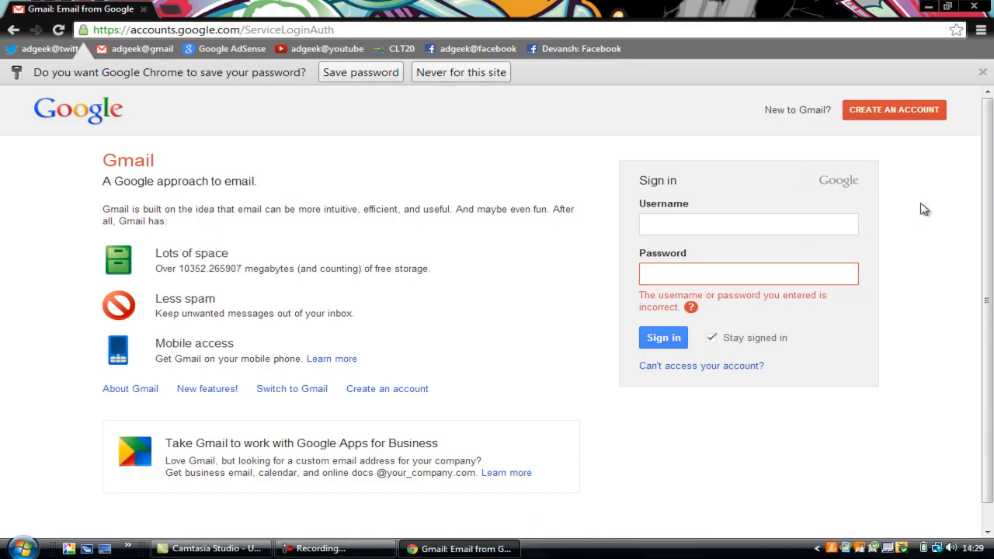
# Sign in to Gmail with the 'devans' account and its password
pyautogui.click(748, 224)
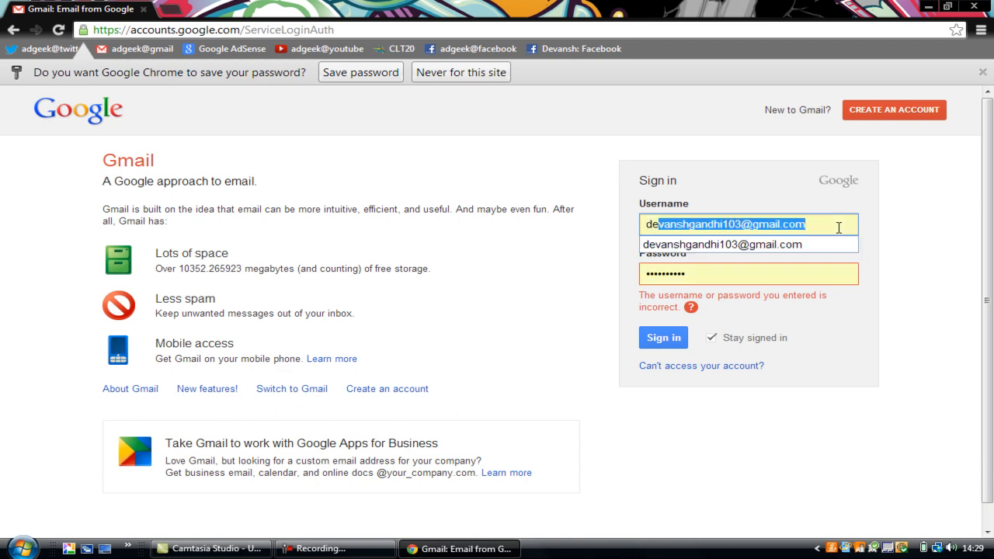
pyautogui.write('devans')
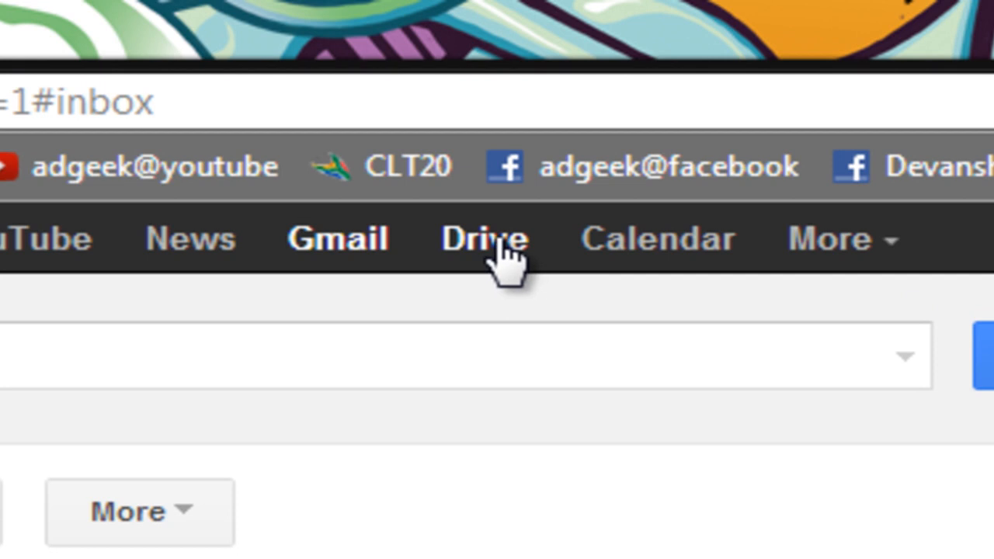
# Open Google Drive from the Google bar in Gmail
pyautogui.click(483, 239)
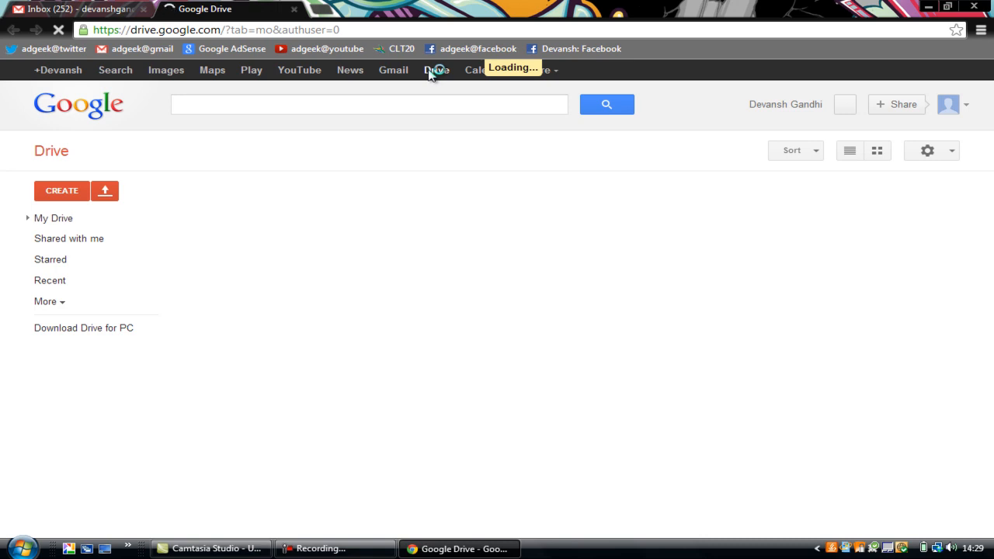
pyautogui.moveTo(373, 163)
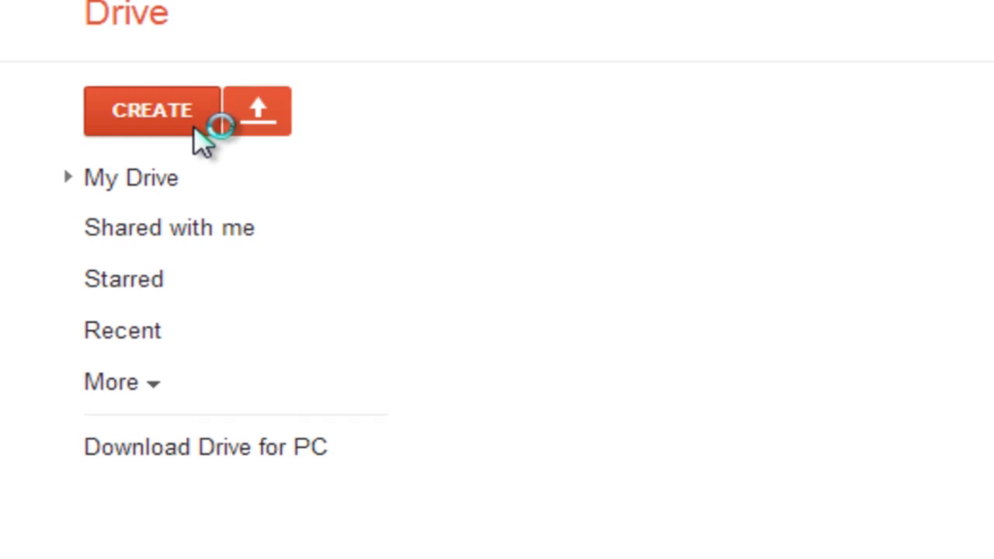
# Create a new blank Form from Drive's CREATE menu
pyautogui.click(152, 110)
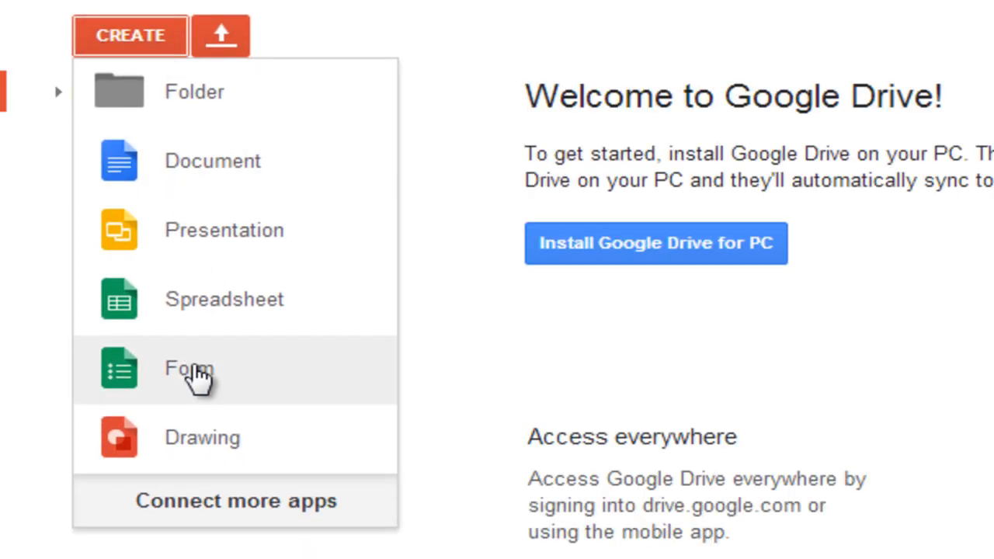
pyautogui.click(189, 367)
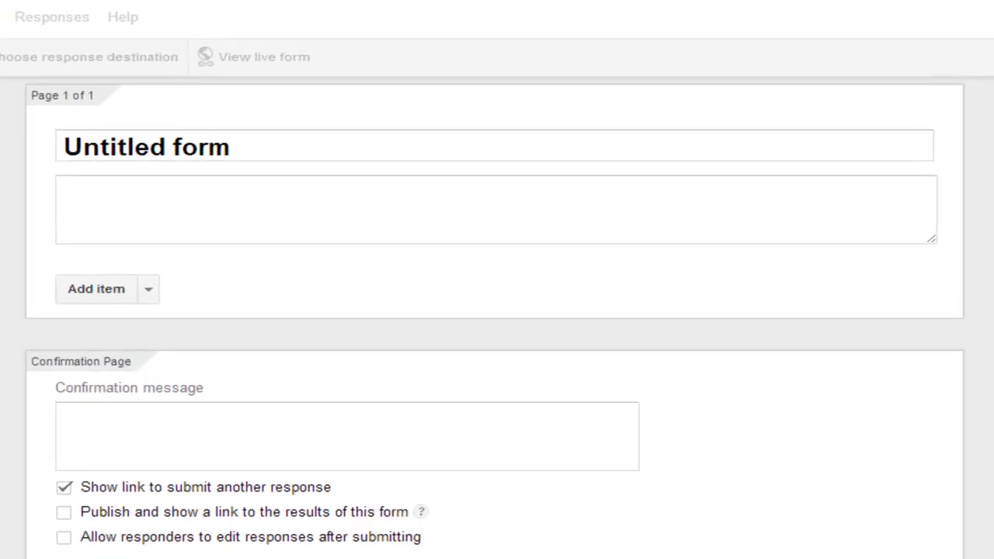
# Dismiss the welcome message, turn off themes for new forms, and cancel the theme chooser
pyautogui.click(386, 146)
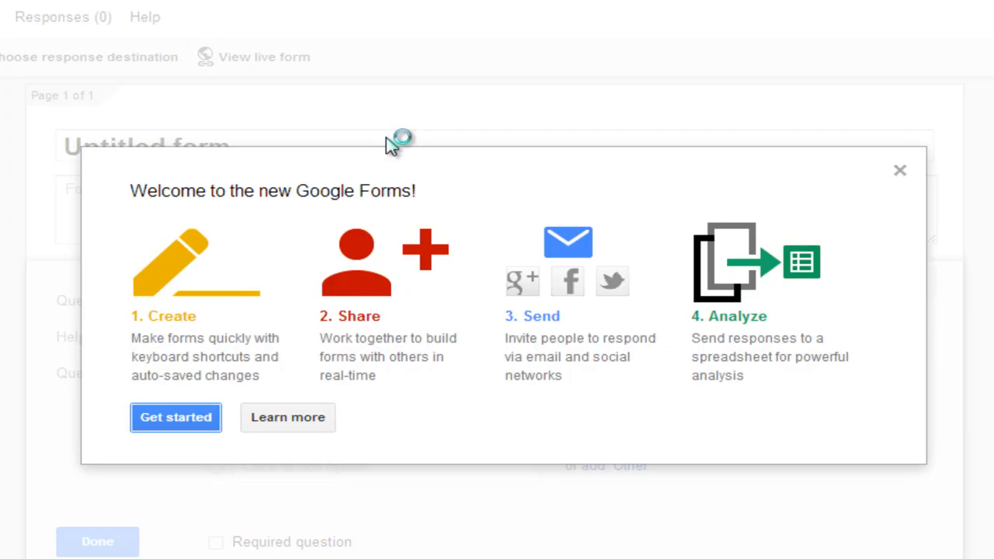
pyautogui.click(175, 418)
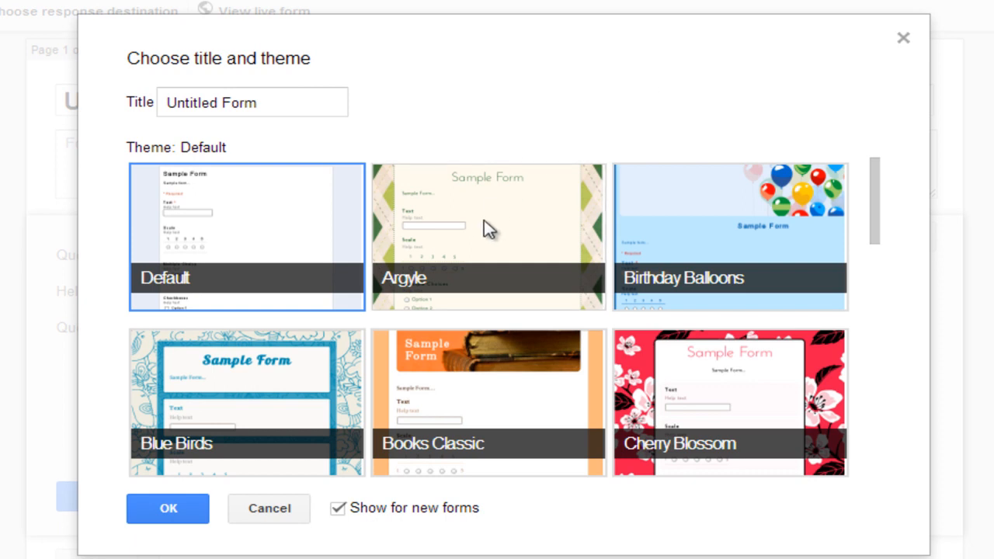
pyautogui.click(487, 235)
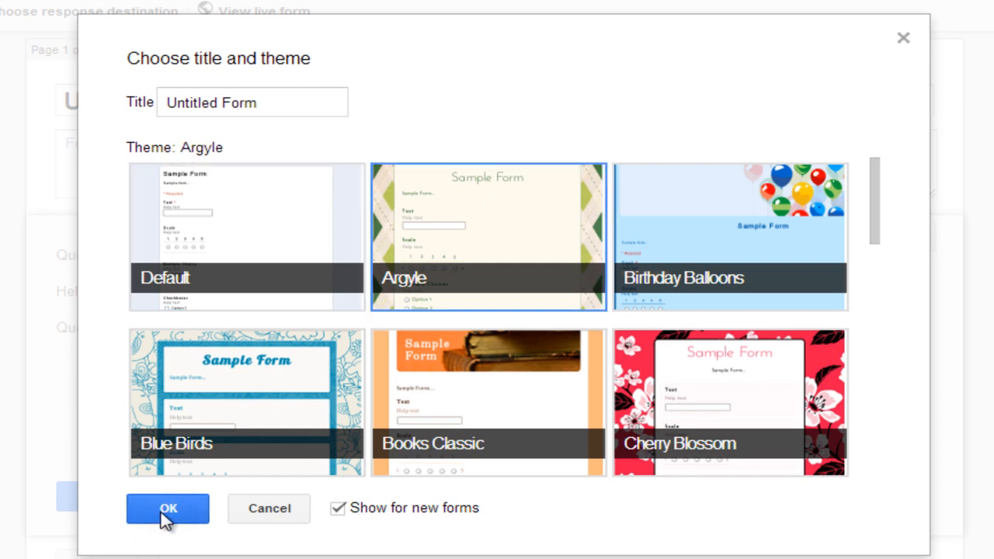
pyautogui.moveTo(268, 508)
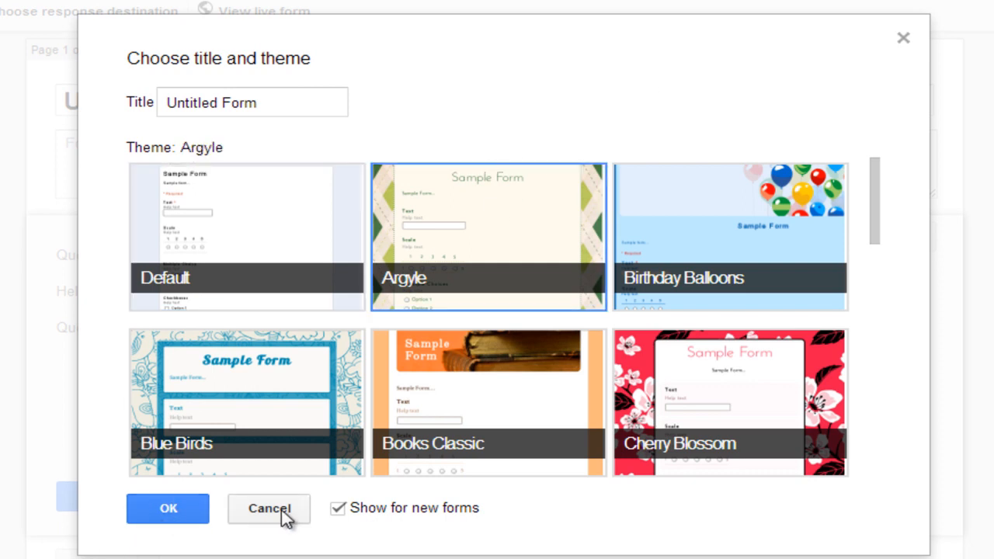
pyautogui.click(337, 509)
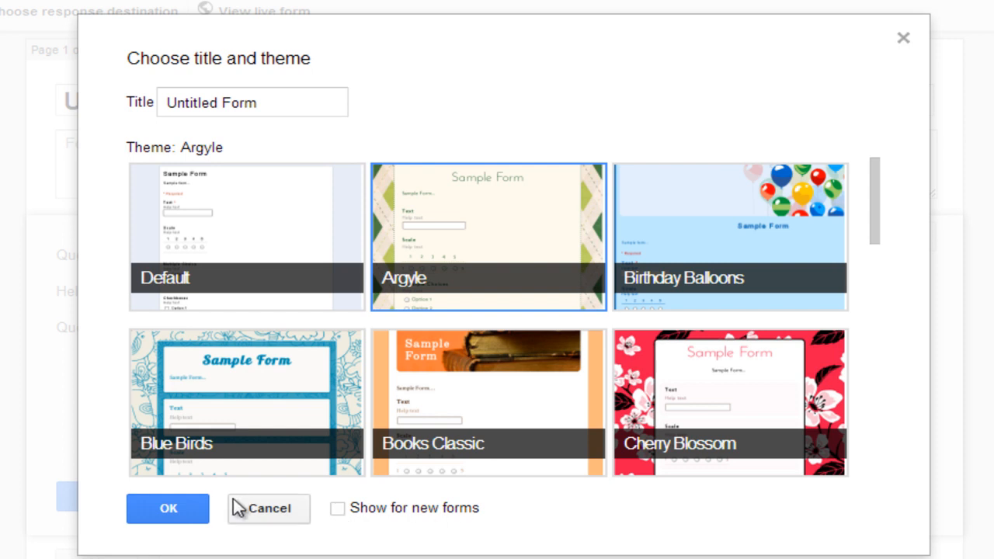
pyautogui.click(168, 508)
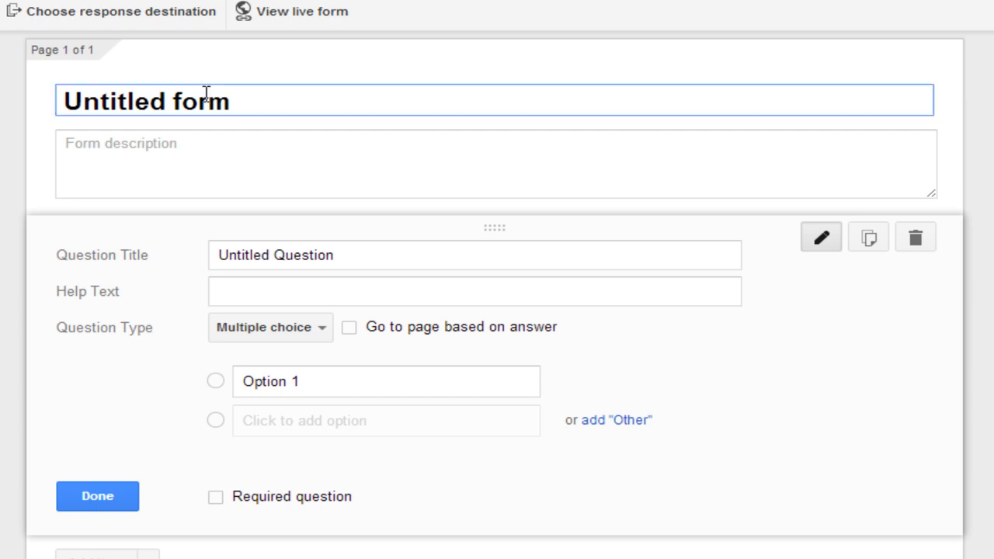
# Rename the form title to 'Confession Page'
pyautogui.tripleClick(145, 101)
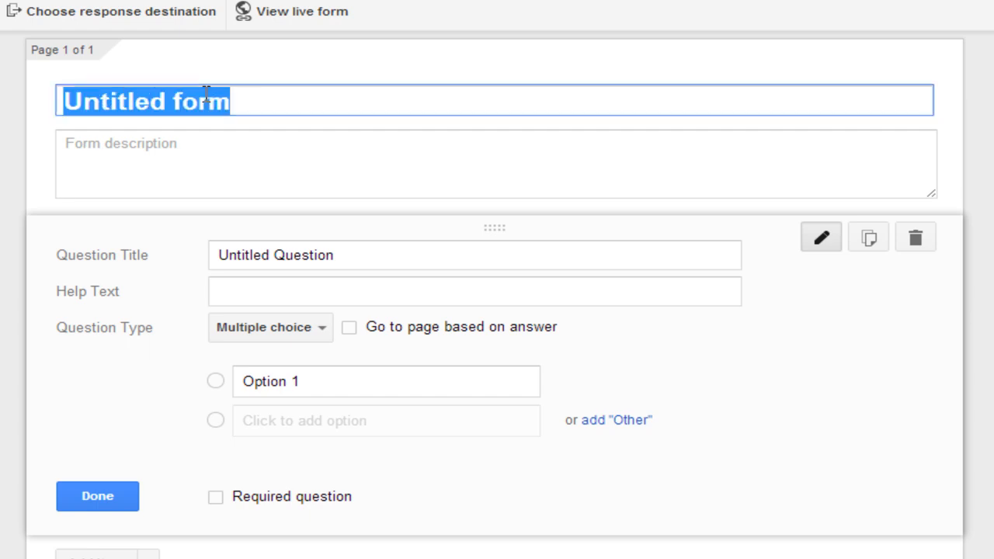
pyautogui.write('Con')
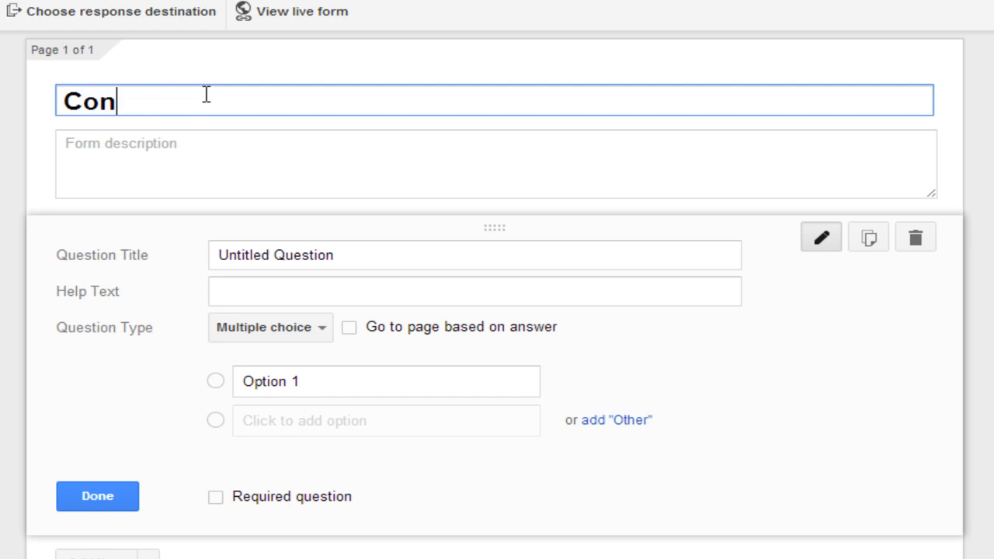
pyautogui.write('fession Page')
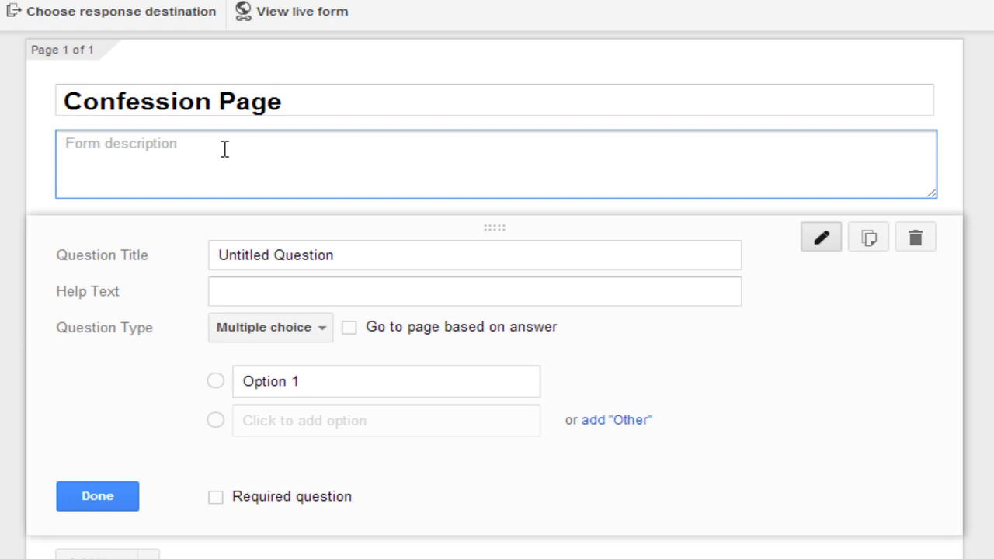
# Add the form description 'Write you confessions over hear.'
pyautogui.click(66, 143)
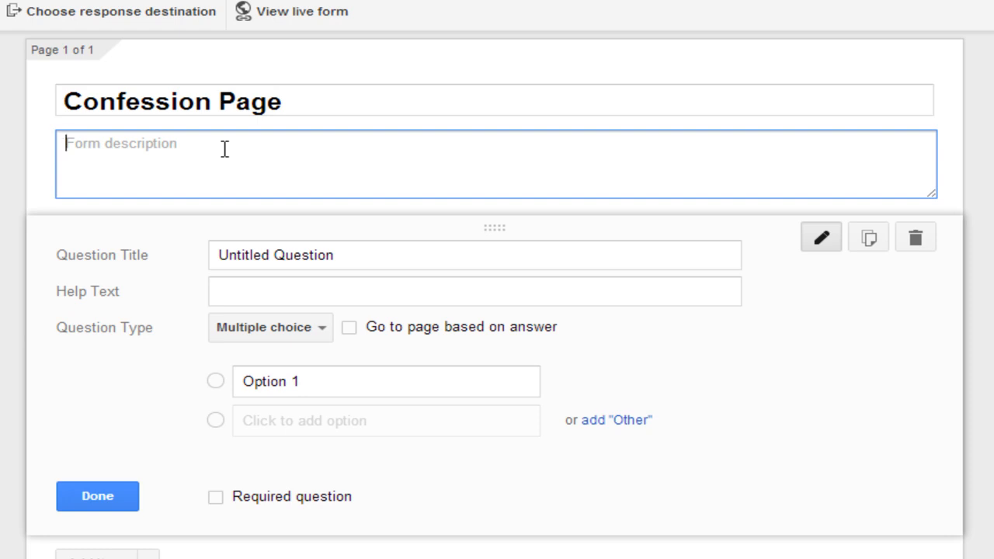
pyautogui.write('Write you')
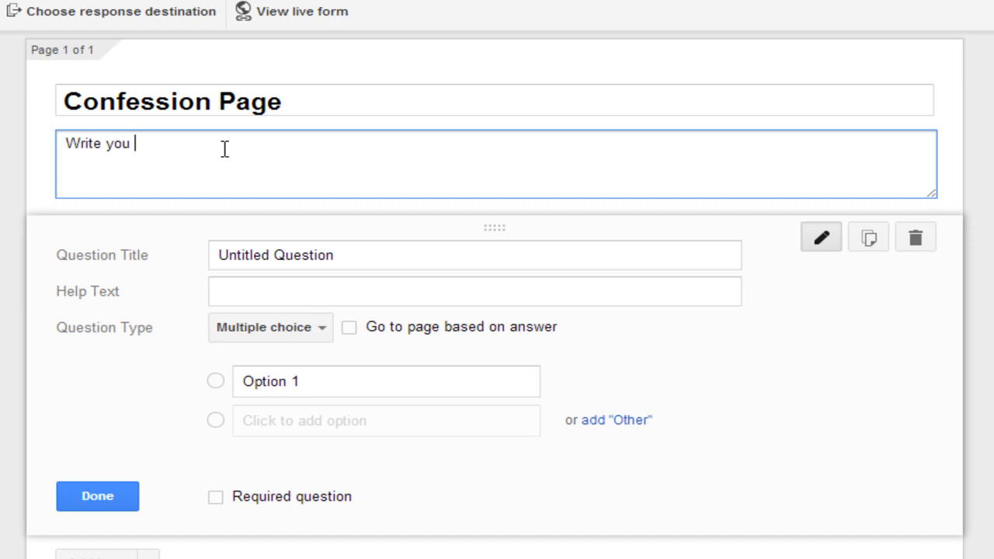
pyautogui.write('confessions over h')
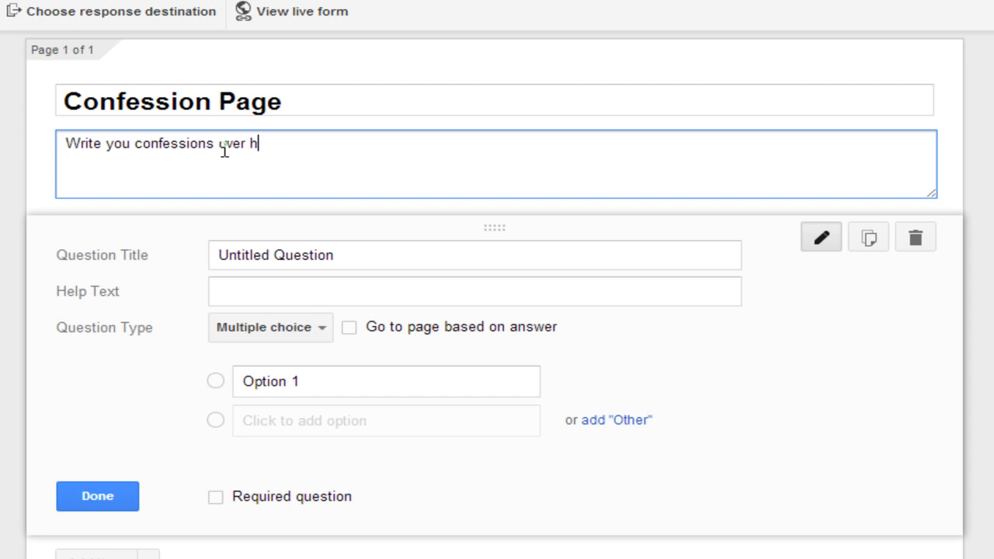
pyautogui.write('ear.')
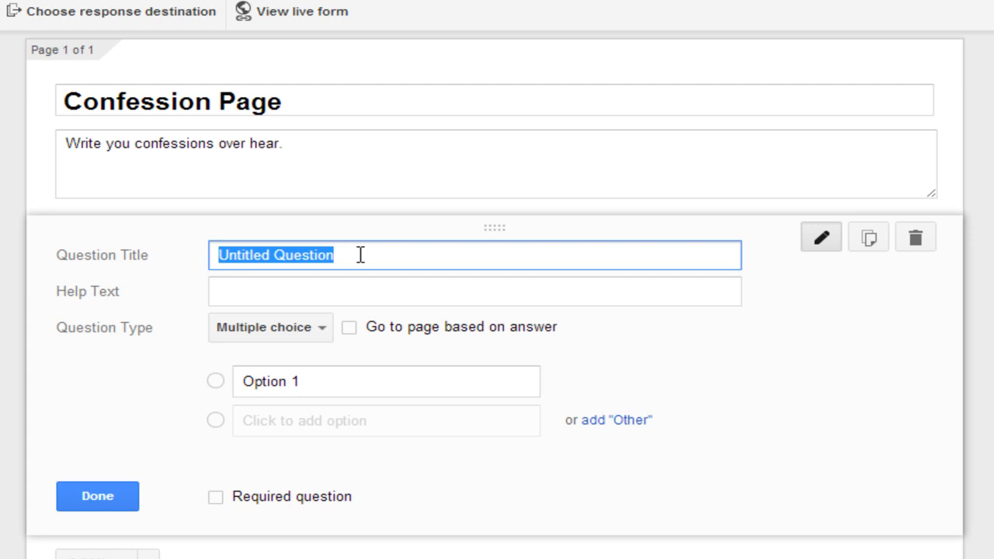
# Title question one 'Whats your confession?', set its type to Text, and mark it required
pyautogui.write('Whats your c')
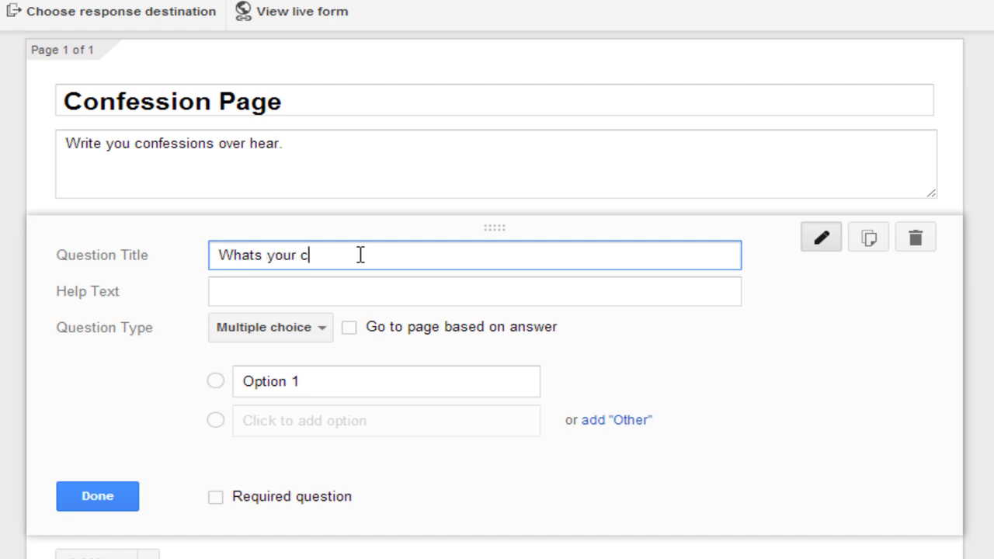
pyautogui.write('onfession')
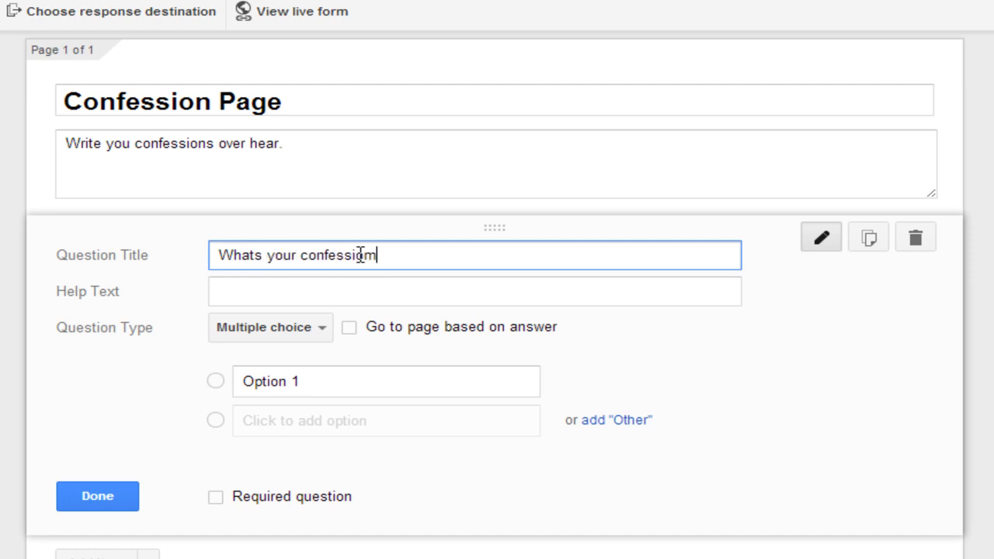
pyautogui.write('?')
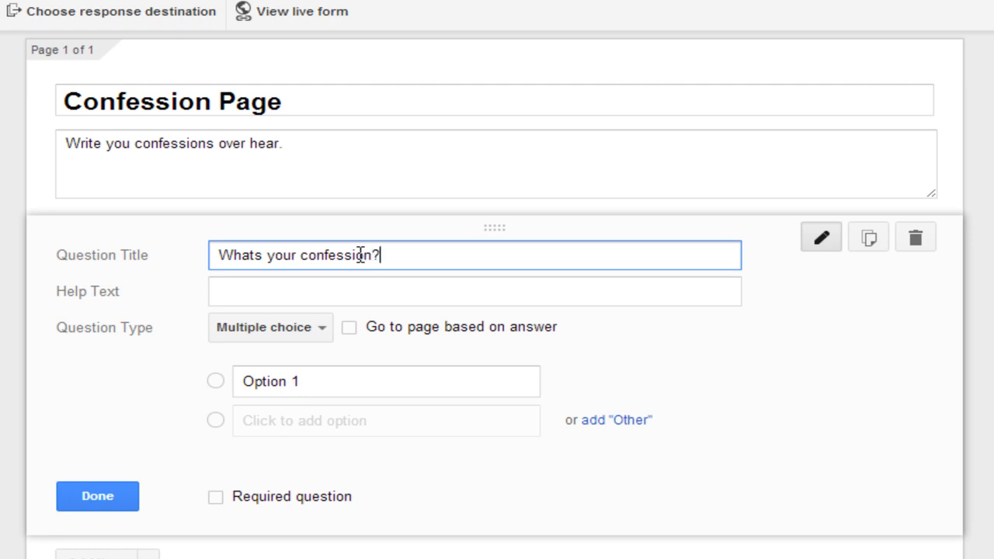
pyautogui.moveTo(861, 388)
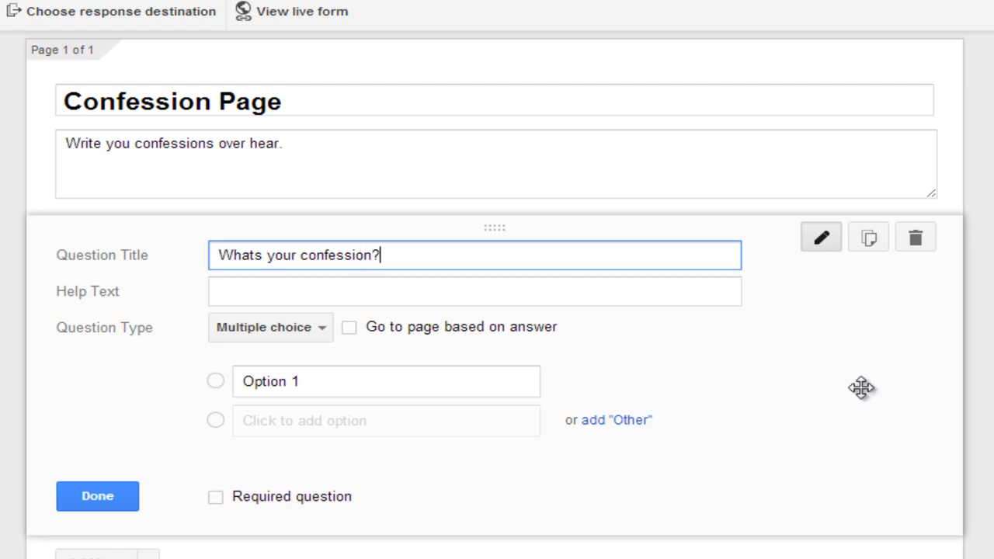
pyautogui.click(474, 291)
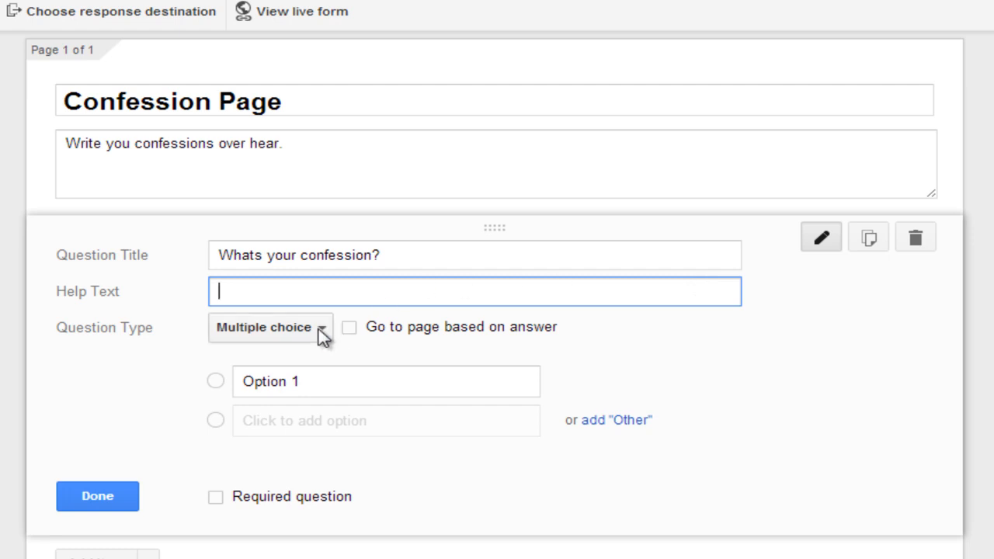
pyautogui.click(268, 327)
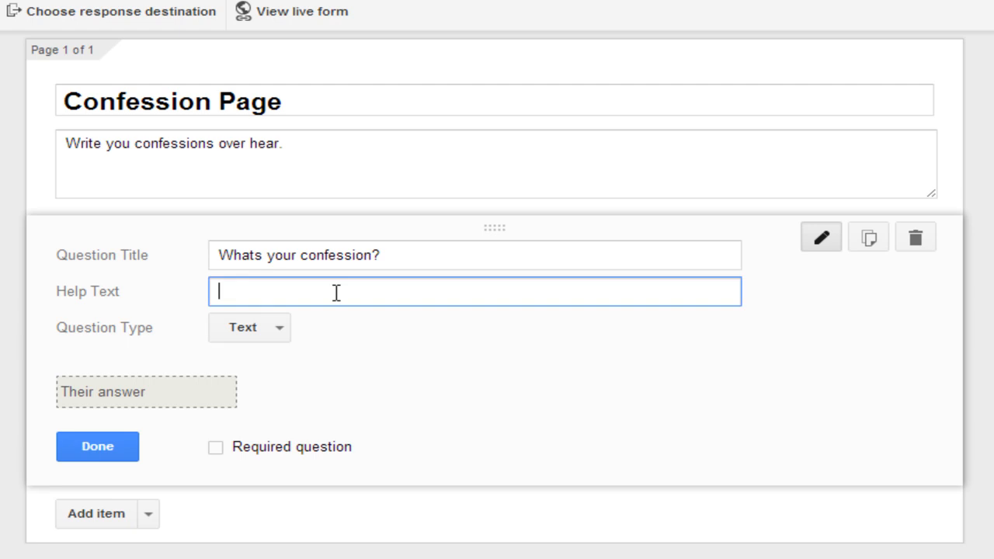
pyautogui.moveTo(601, 458)
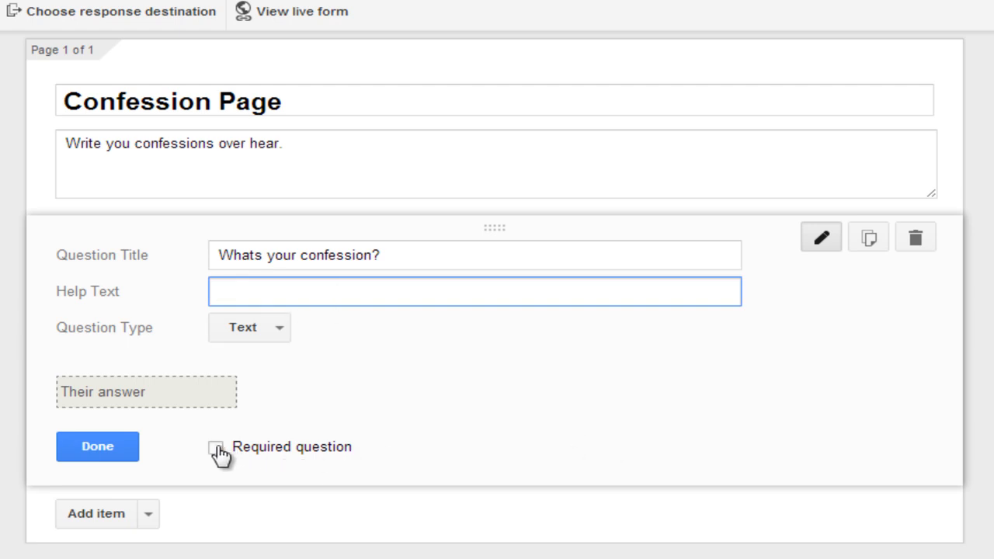
pyautogui.click(217, 446)
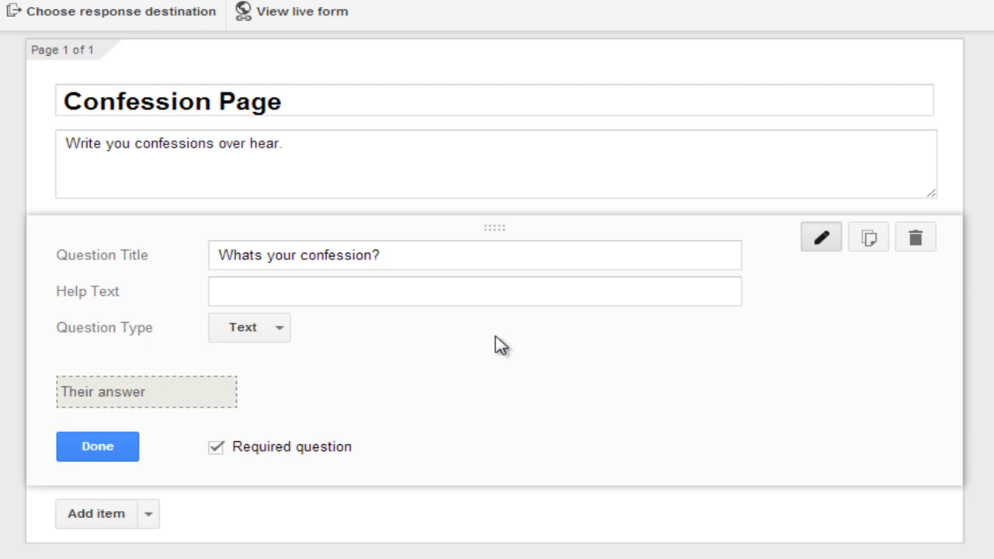
pyautogui.click(97, 447)
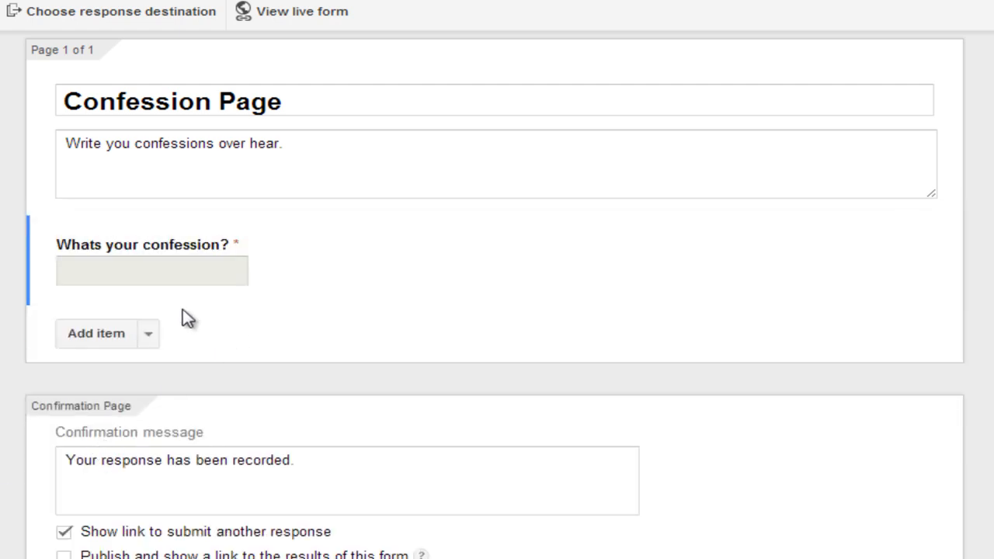
pyautogui.click(96, 333)
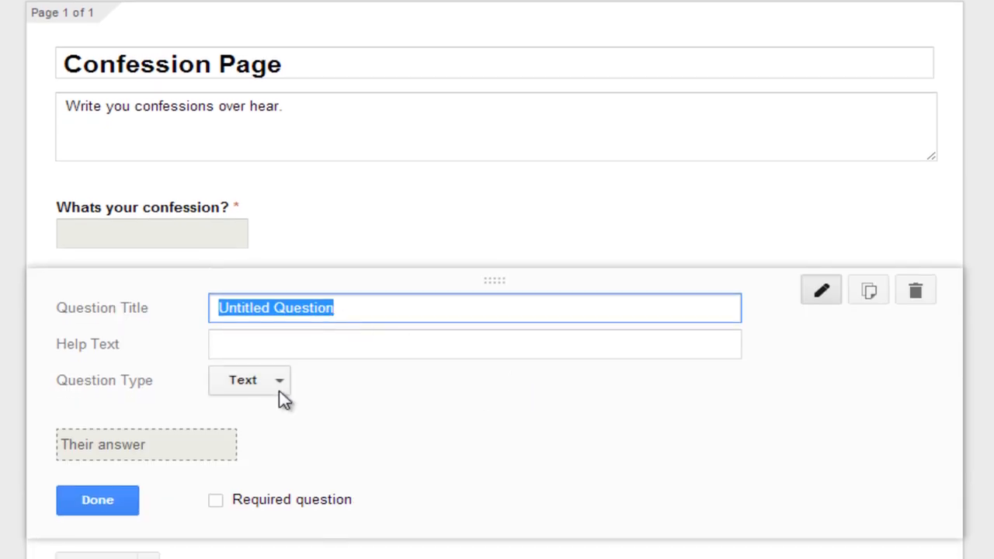
pyautogui.click(249, 380)
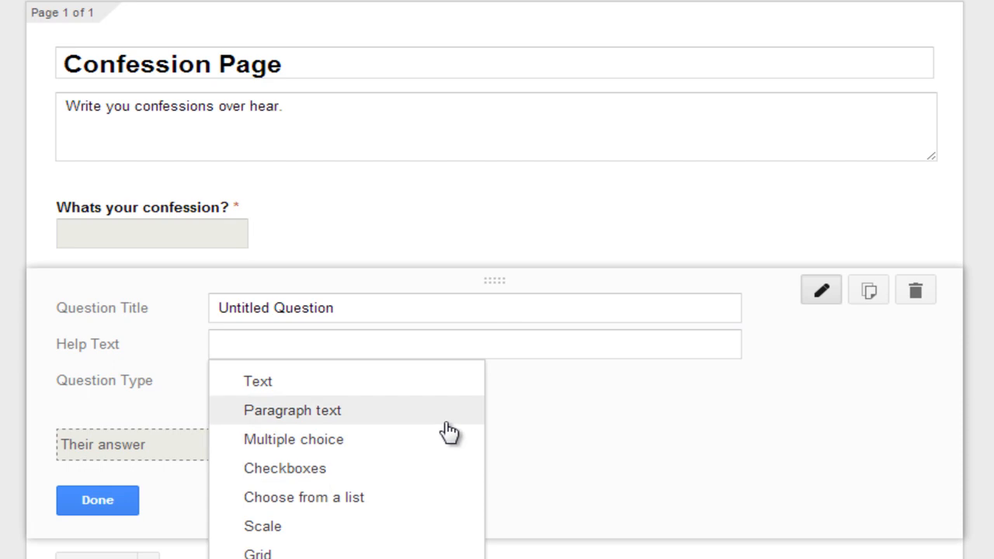
pyautogui.click(97, 499)
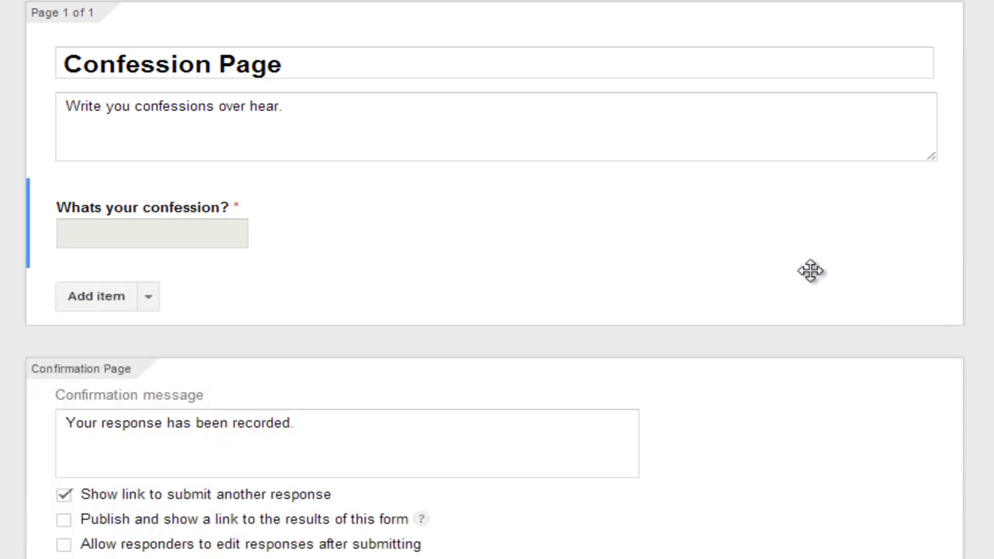
pyautogui.moveTo(805, 265)
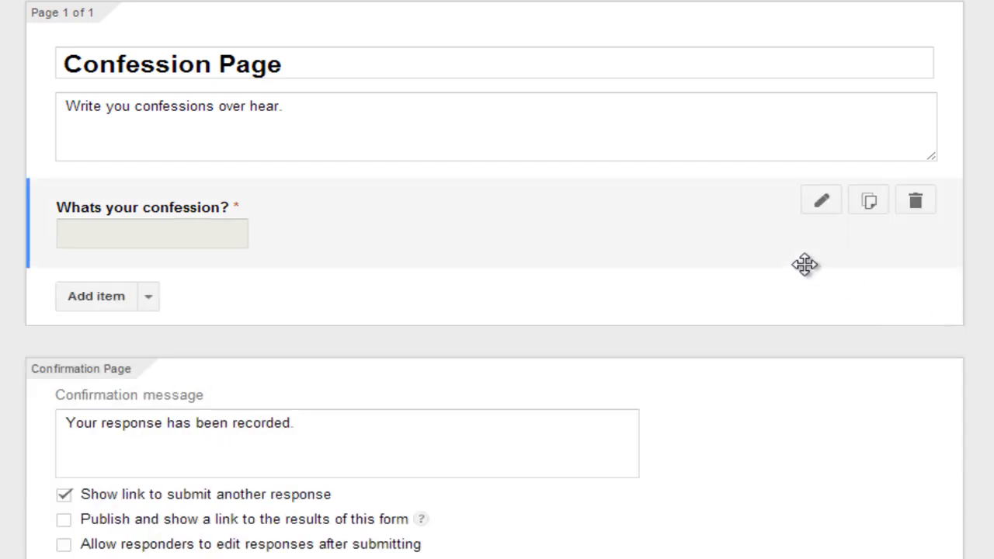
# Append 'Thank you. :)' to the confirmation message on the Confirmation Page
pyautogui.scroll(-3)
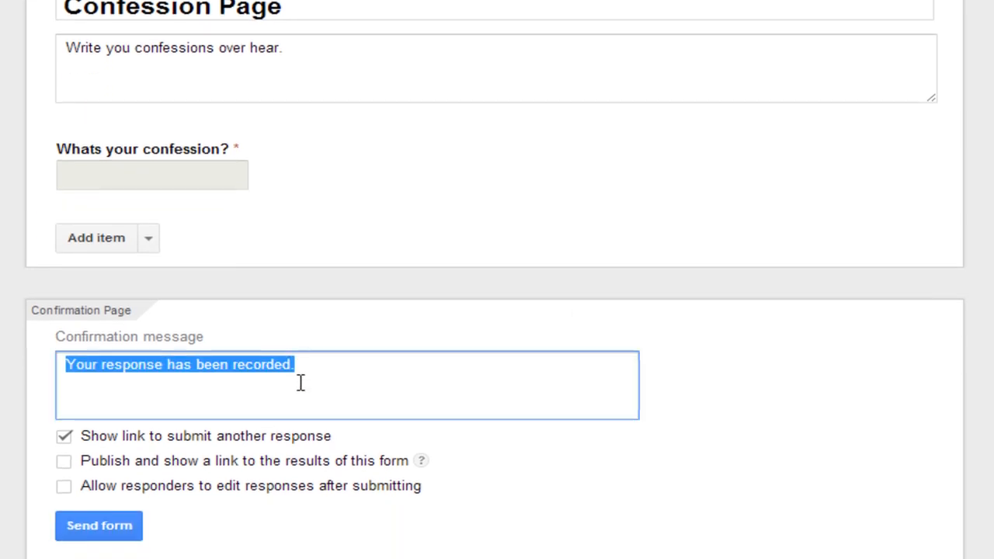
pyautogui.scroll(-3)
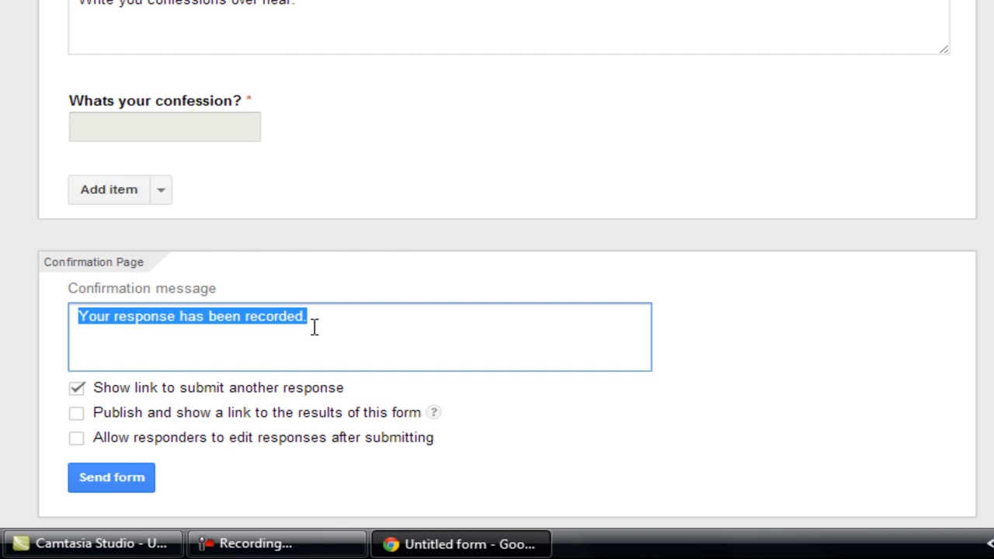
pyautogui.click(318, 316)
pyautogui.write(' Thank you. :)')
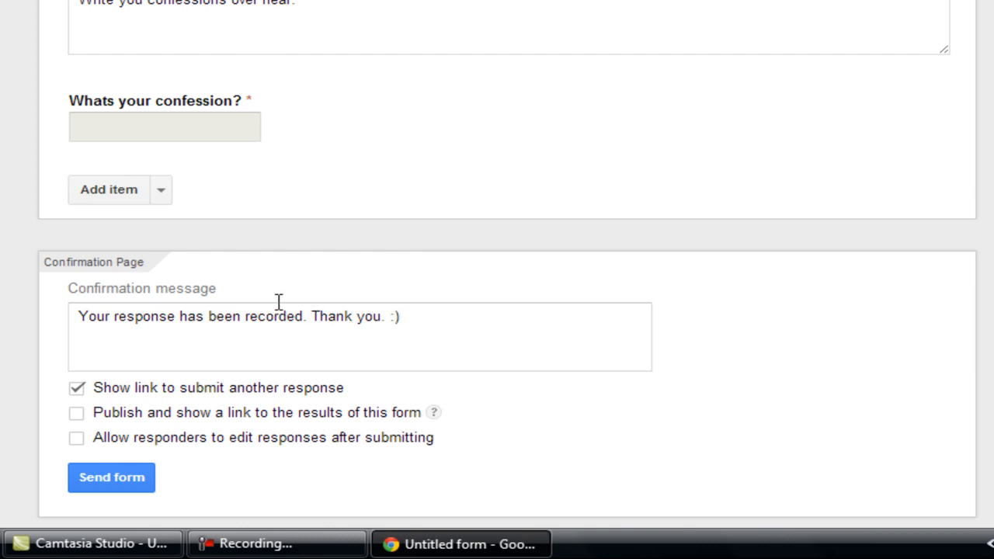
pyautogui.moveTo(268, 407)
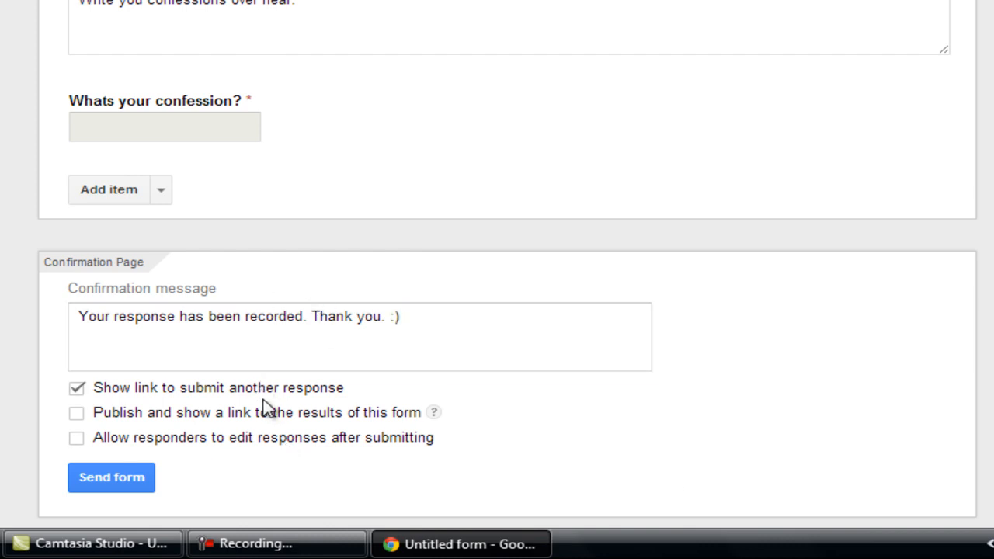
pyautogui.moveTo(359, 400)
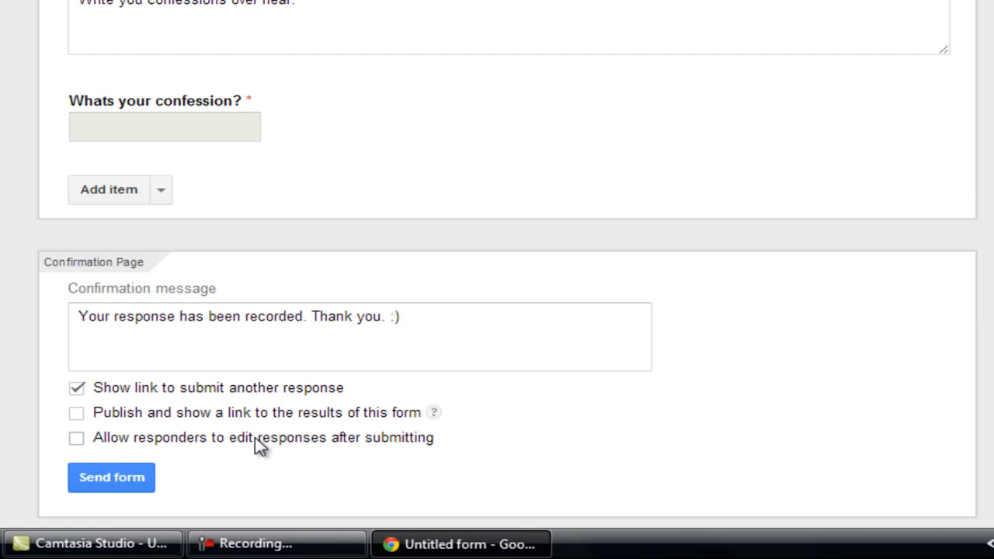
# Allow editing responses after submitting, send the form, and copy its share link
pyautogui.click(76, 437)
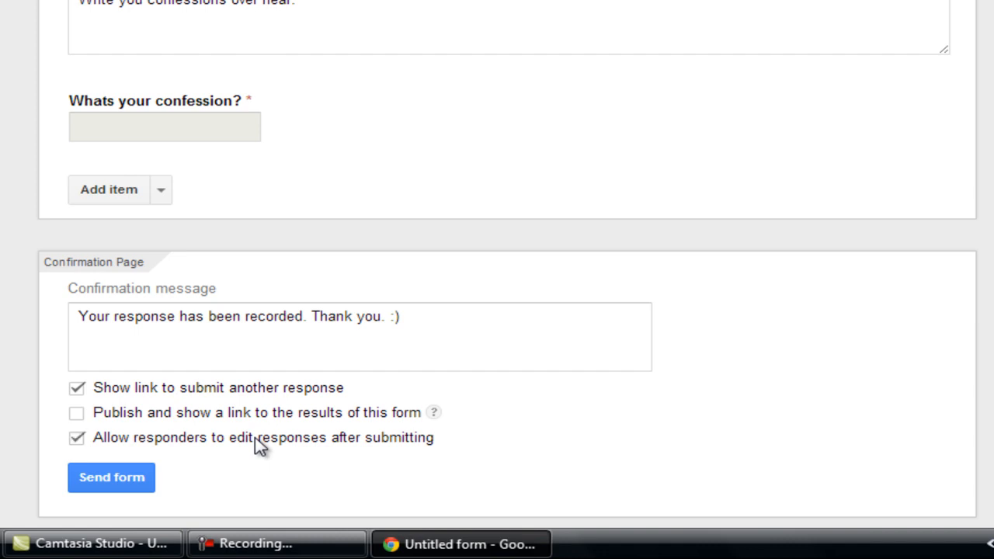
pyautogui.click(111, 477)
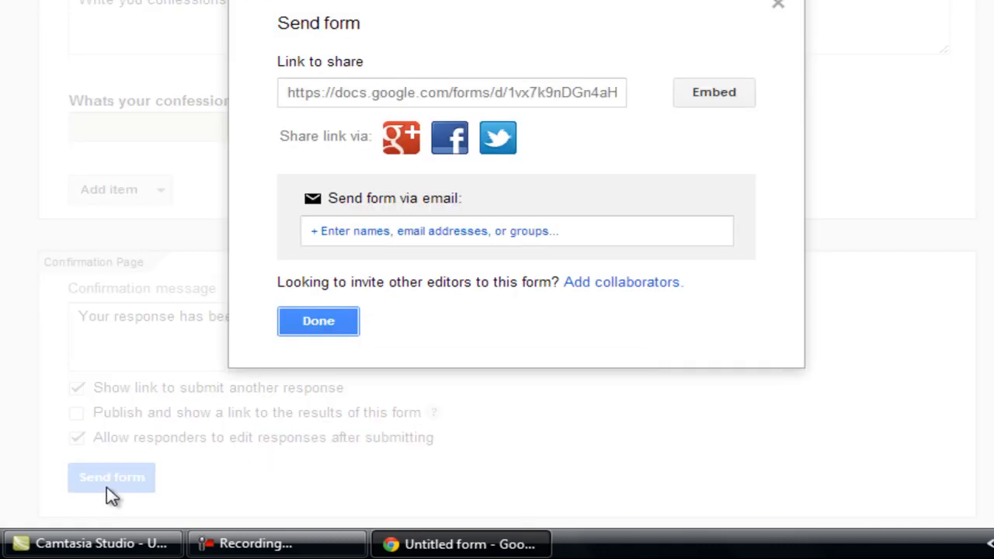
pyautogui.click(450, 93)
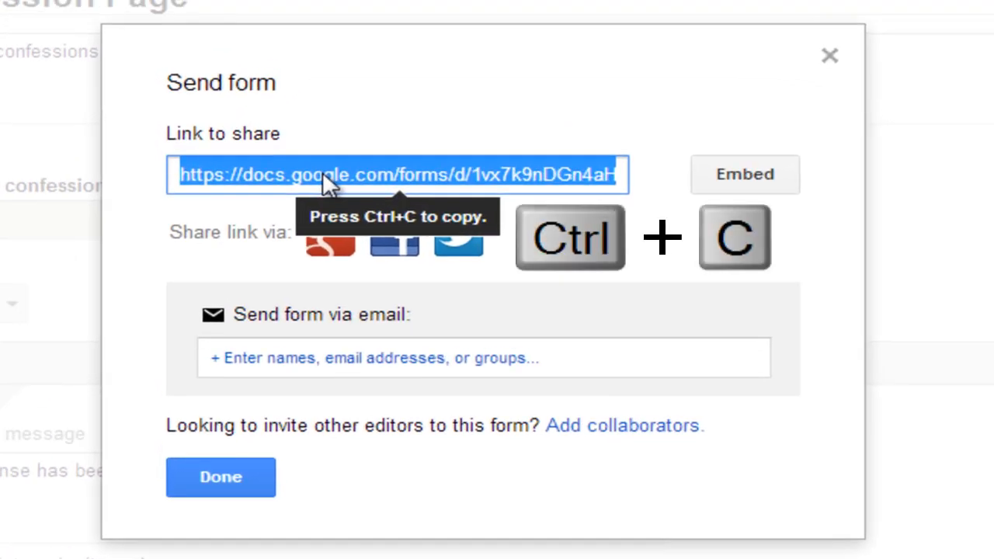
pyautogui.click(221, 477)
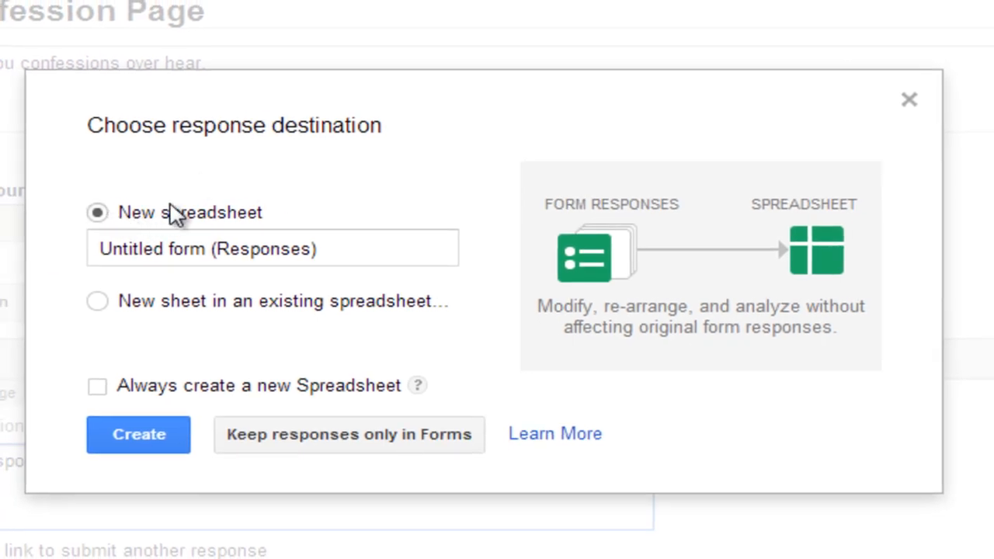
# Create a new response spreadsheet named 'Amity Noida Confessions'
pyautogui.click(272, 249)
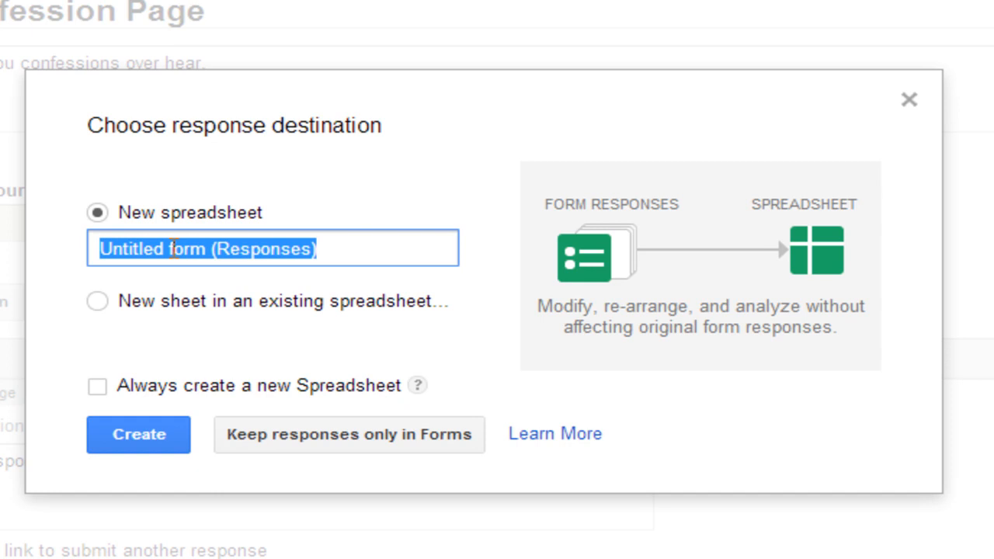
pyautogui.write('Amity')
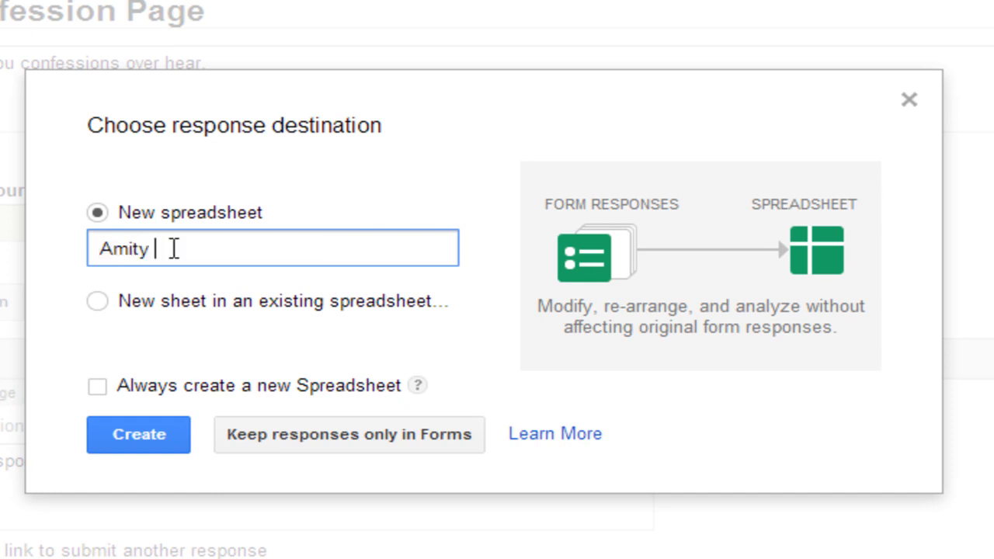
pyautogui.write('Noida Confessions')
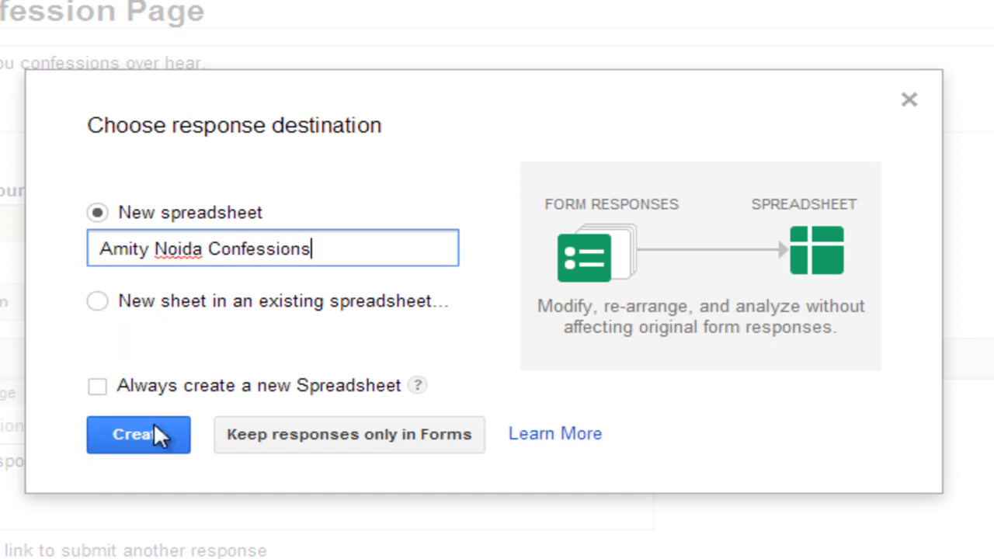
pyautogui.click(138, 434)
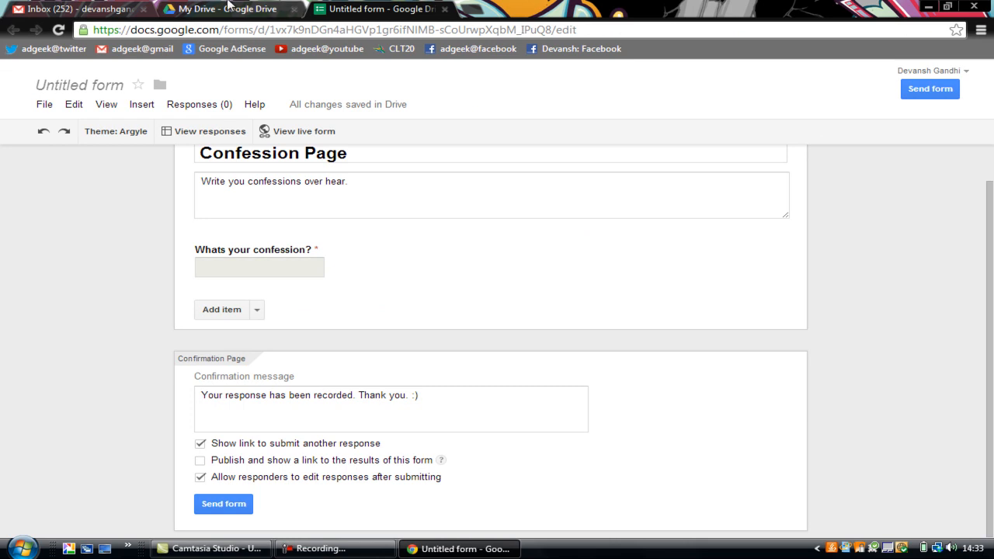
# Return to the My Drive tab and reload it to refresh the file list
pyautogui.click(225, 8)
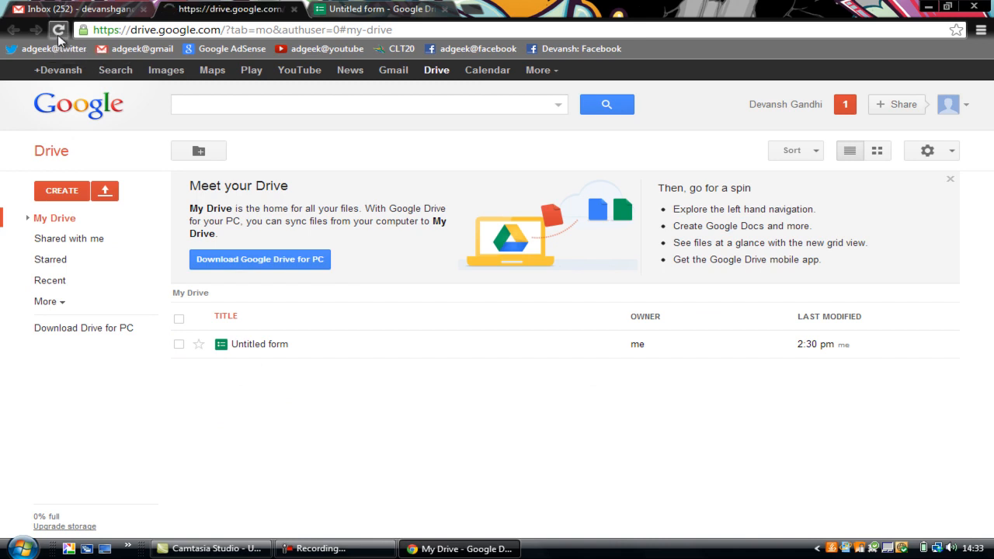
pyautogui.click(58, 29)
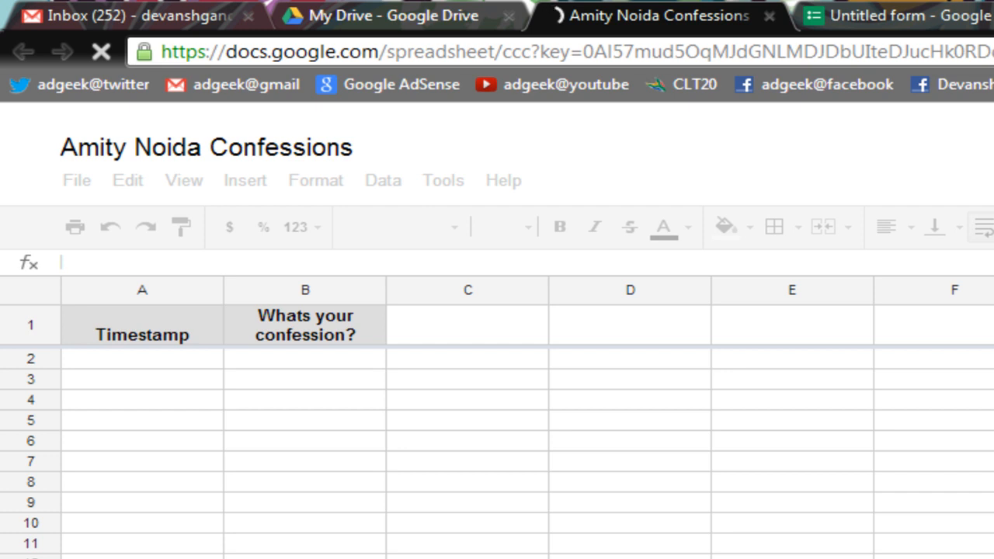
pyautogui.moveTo(893, 14)
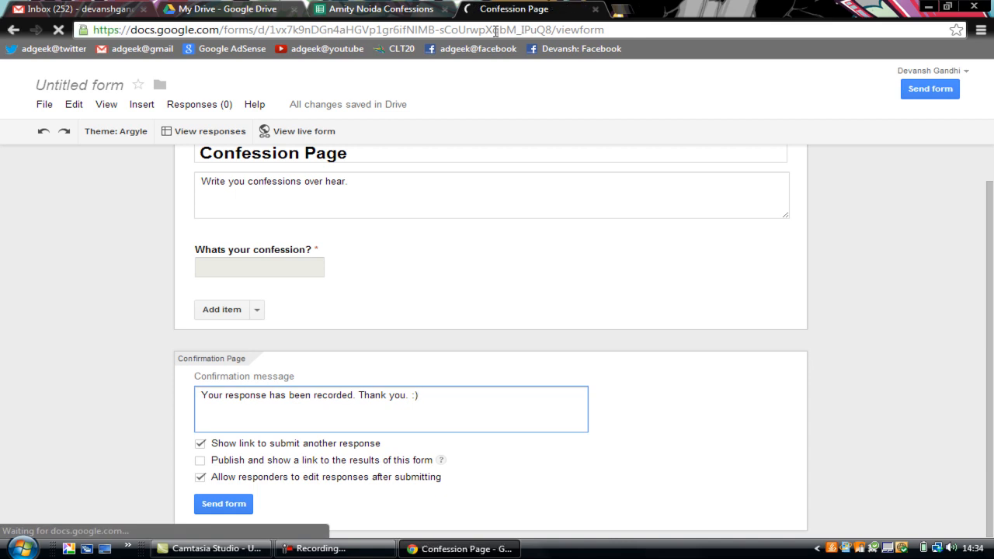
# Submit 'Hello.' as a test confession through the live Confession Page form
pyautogui.click(297, 130)
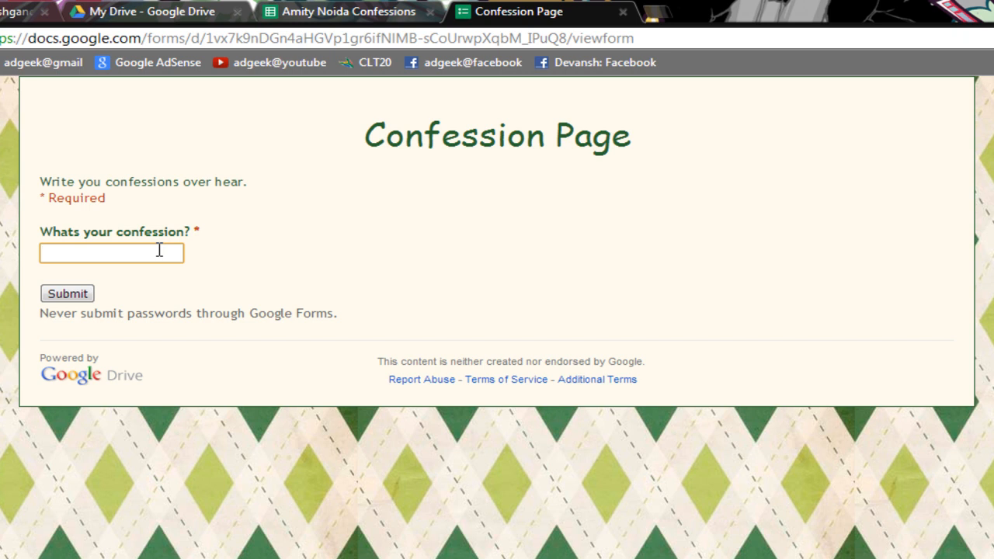
pyautogui.write('He')
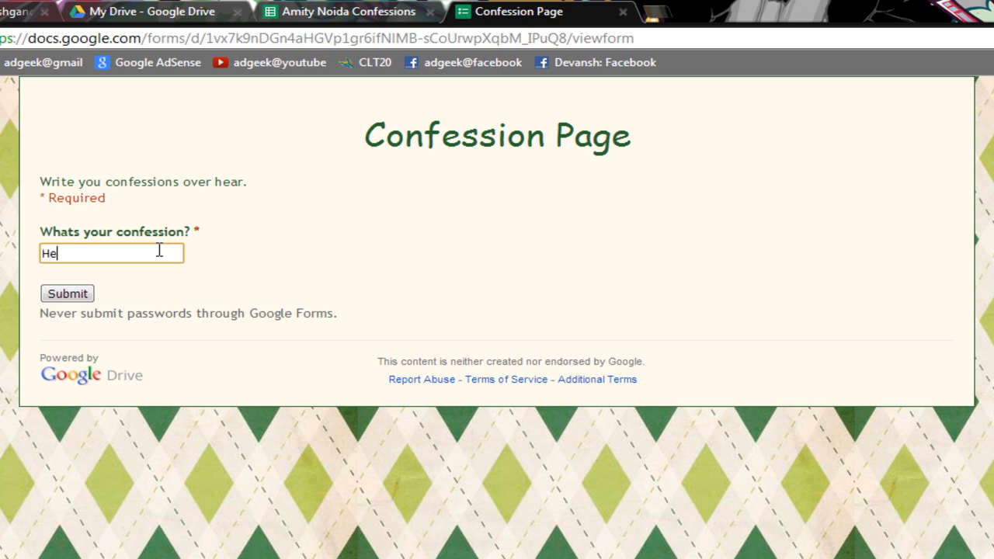
pyautogui.write('llo.')
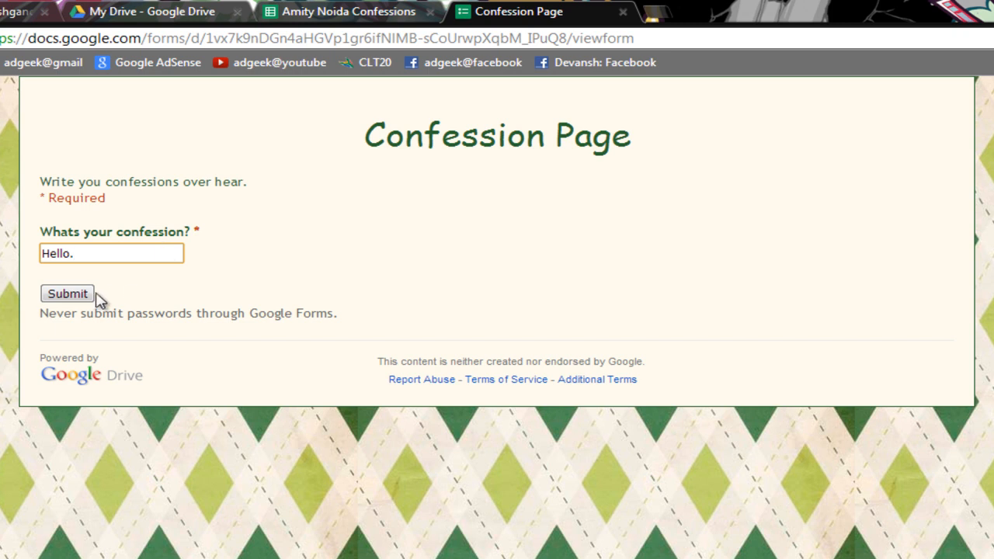
pyautogui.click(67, 294)
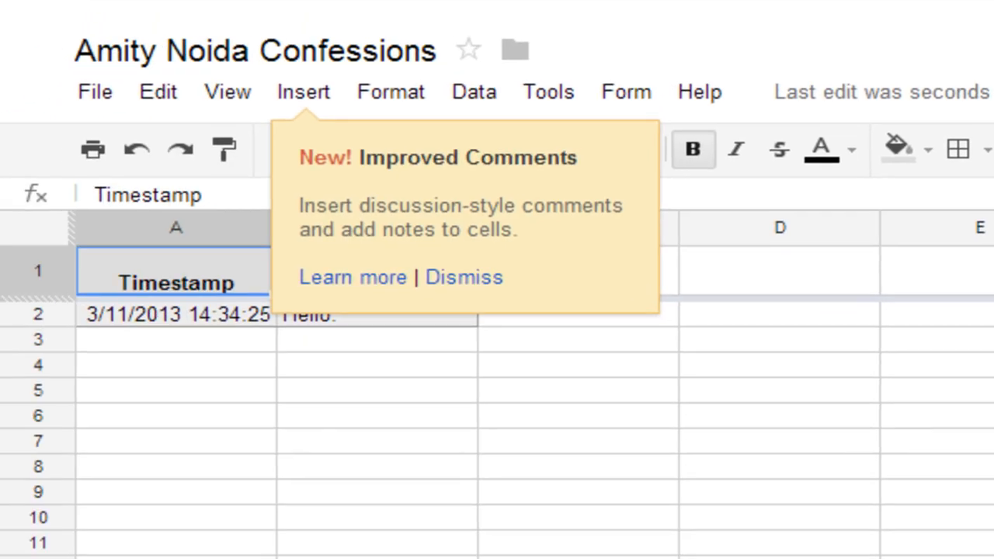
# Dismiss the Improved Comments notice to reveal the timestamped 'Hello.' response row
pyautogui.click(463, 277)
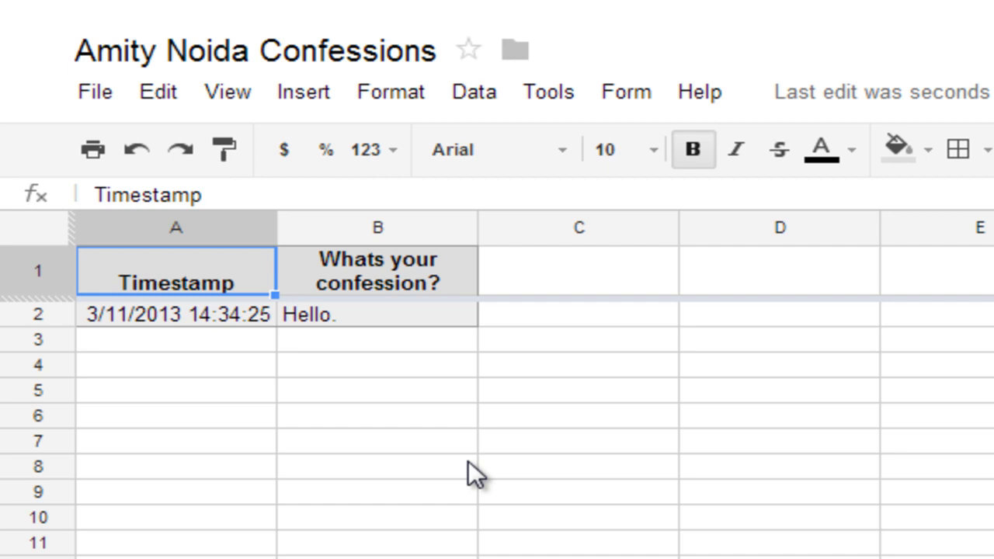
pyautogui.moveTo(399, 346)
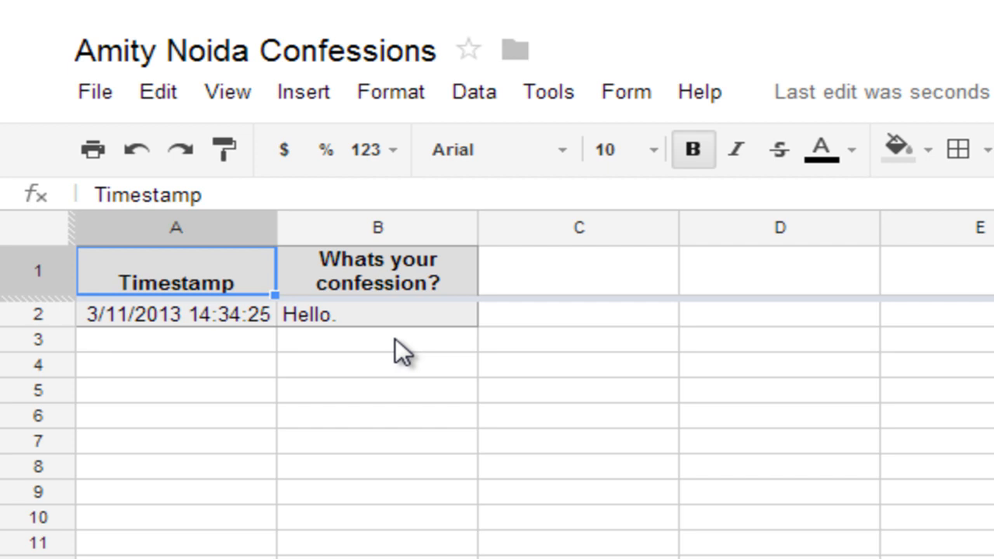
pyautogui.moveTo(386, 330)
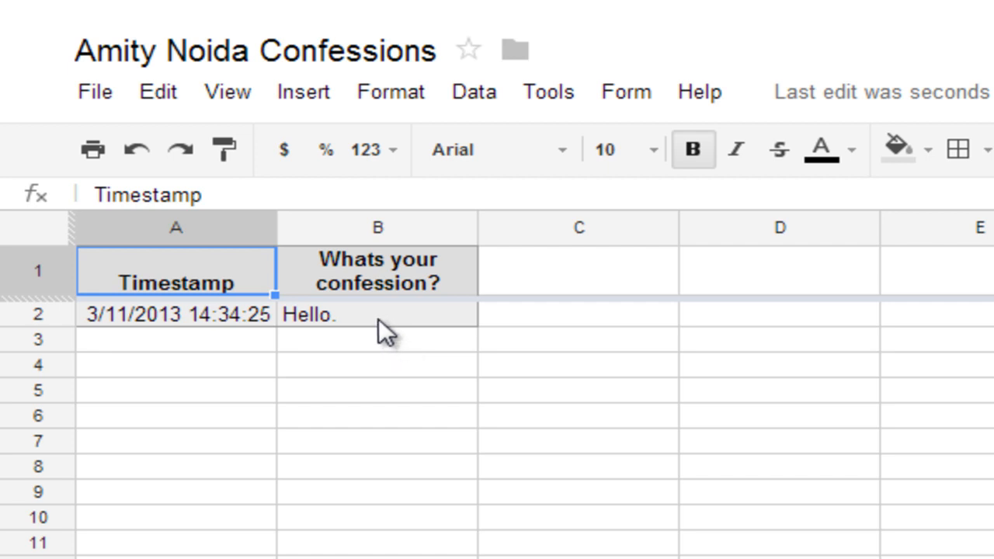